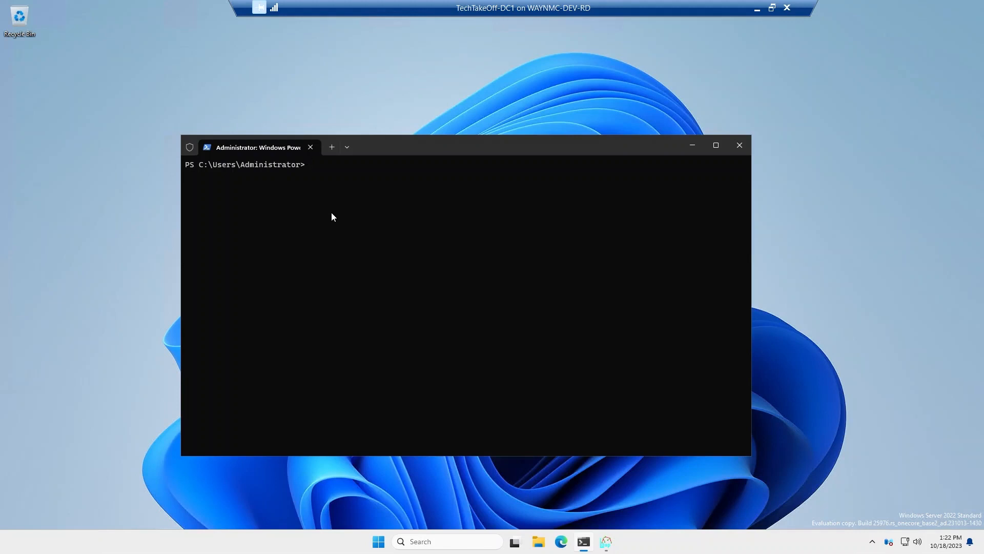
Run New-ADServiceAccount creating delegated account DMSA-Demo with AES256 and host DMSA-Demo.contoso.com.
{"action": "type", "text": "New-Ads"}
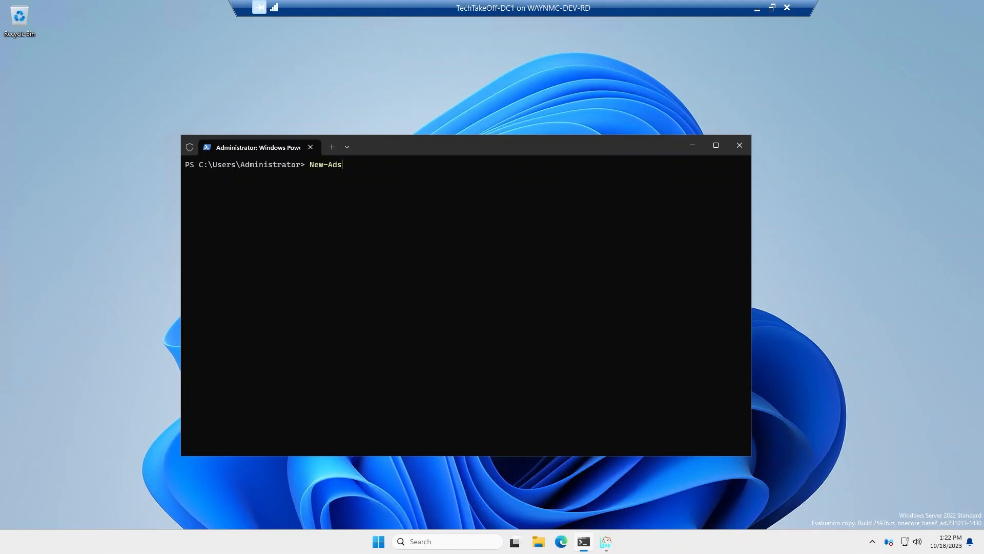
{"action": "type", "text": "ServiceAccount"}
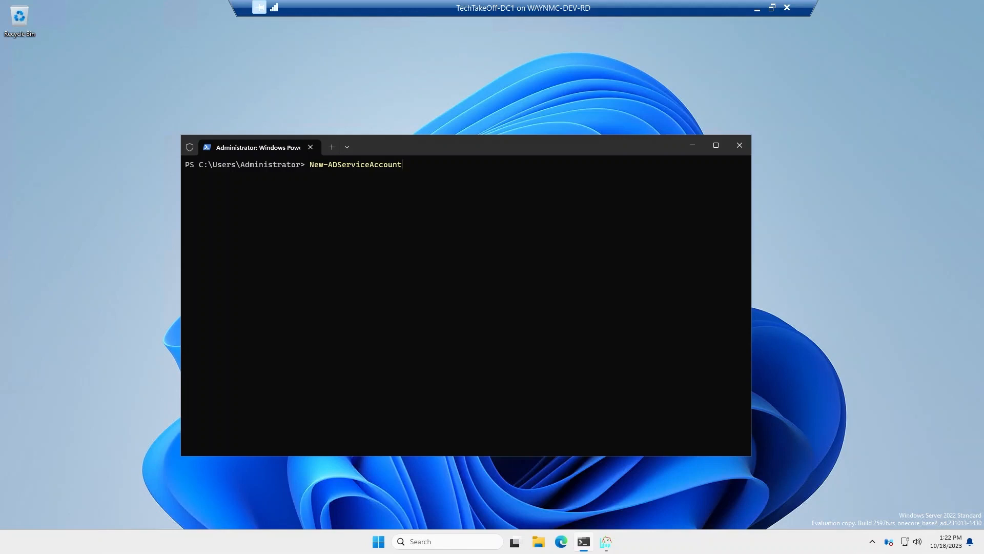
{"action": "type", "text": "-"}
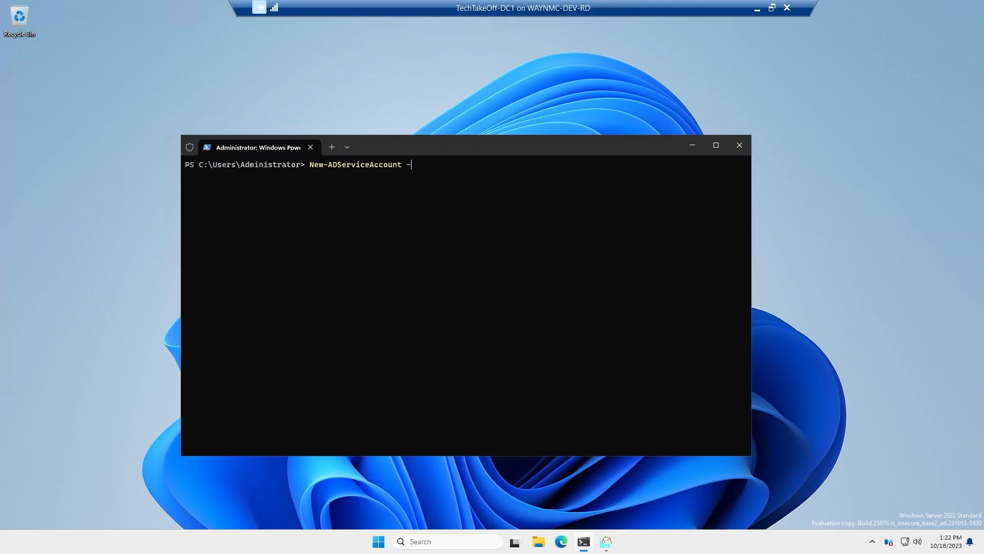
{"action": "type", "text": "CreateDelegatedServiceAccount -"}
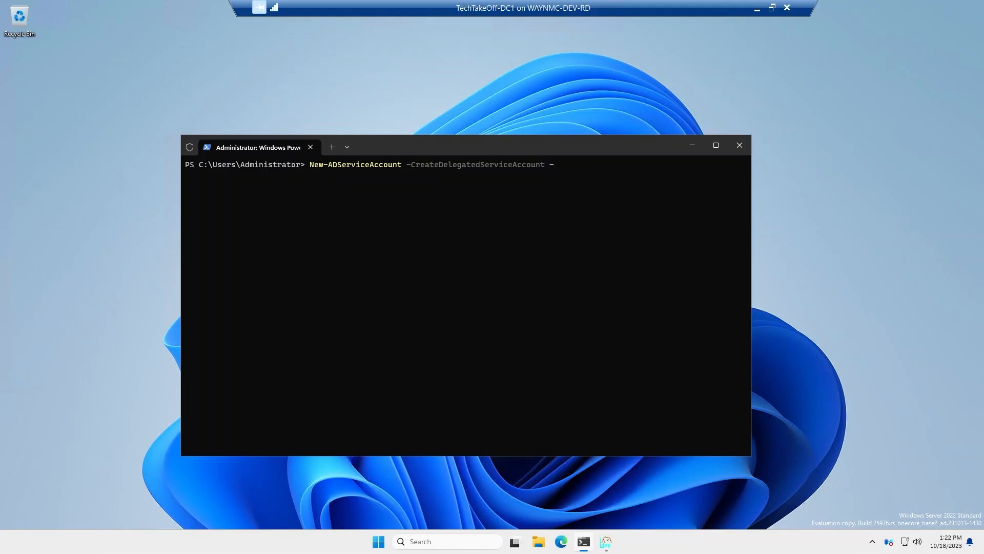
{"action": "type", "text": "KerberosEncryptionType"}
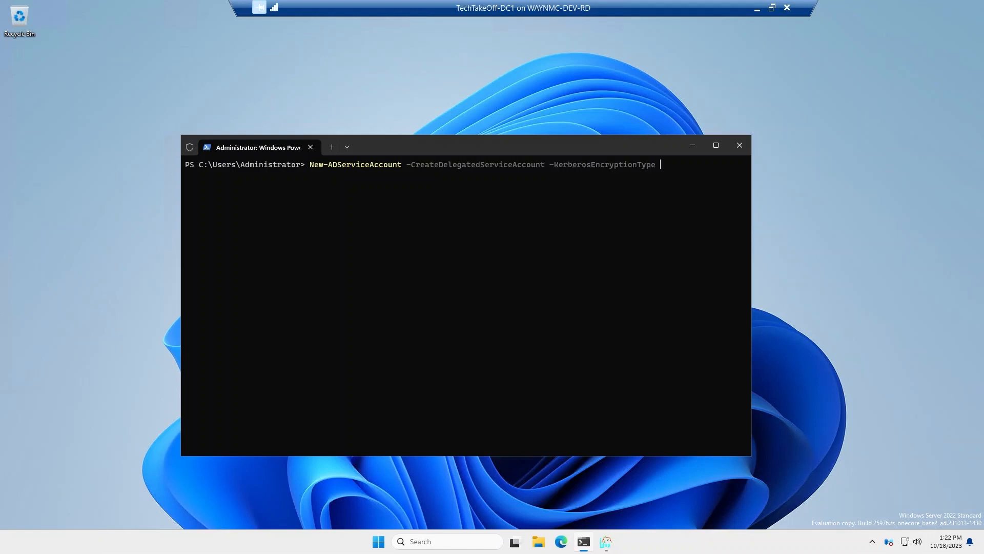
{"action": "type", "text": "AES2"}
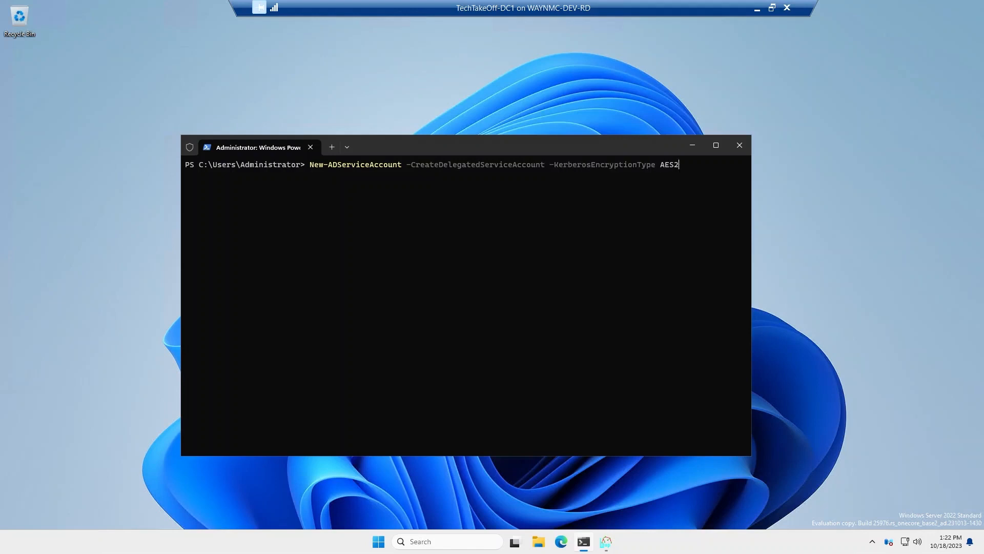
{"action": "type", "text": "56 -Name"}
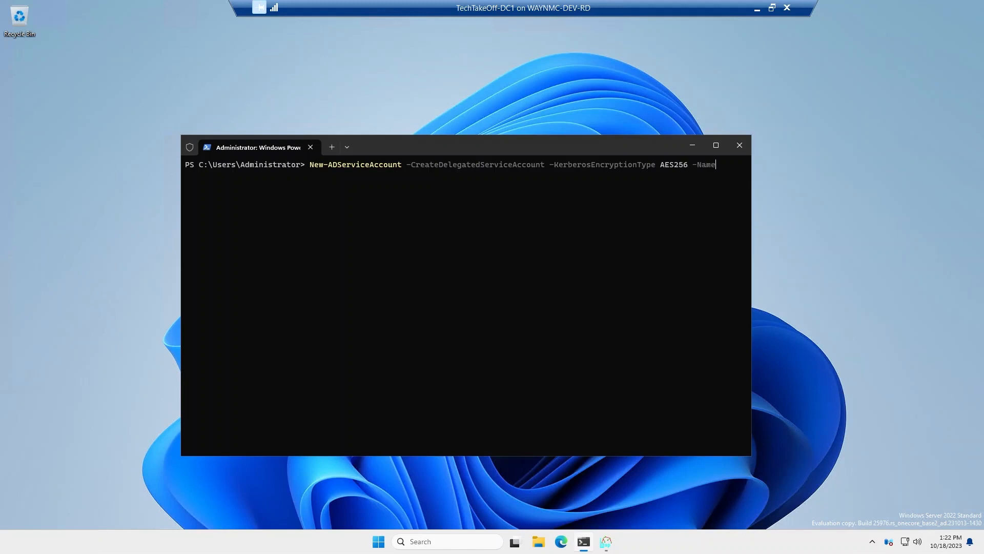
{"action": "type", "text": "DMSA"}
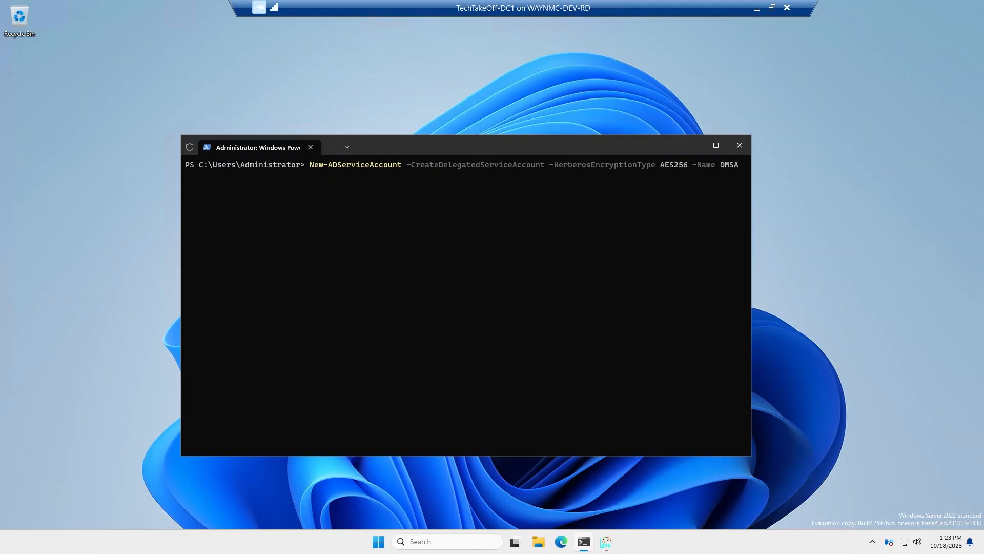
{"action": "type", "text": "-Demo"}
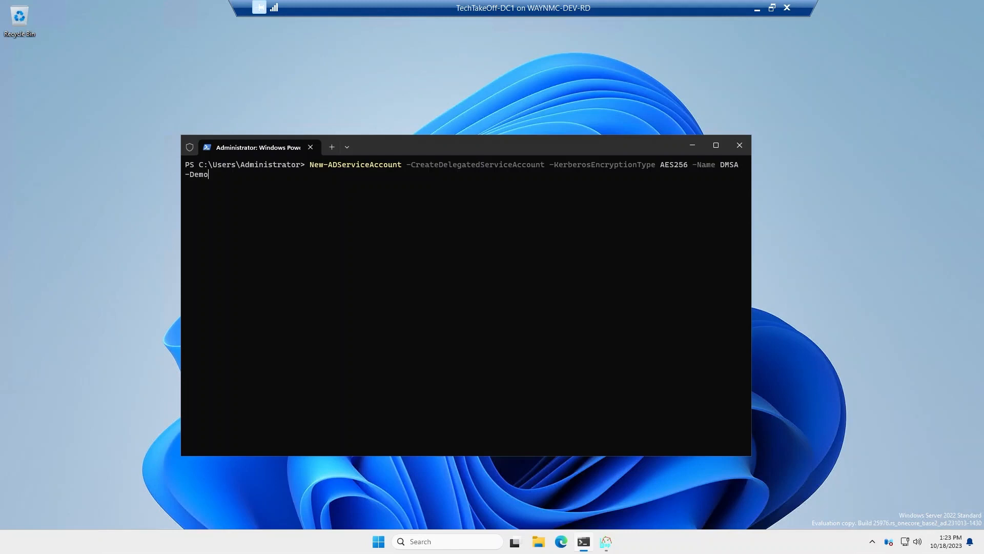
{"action": "type", "text": "-DNSHostName"}
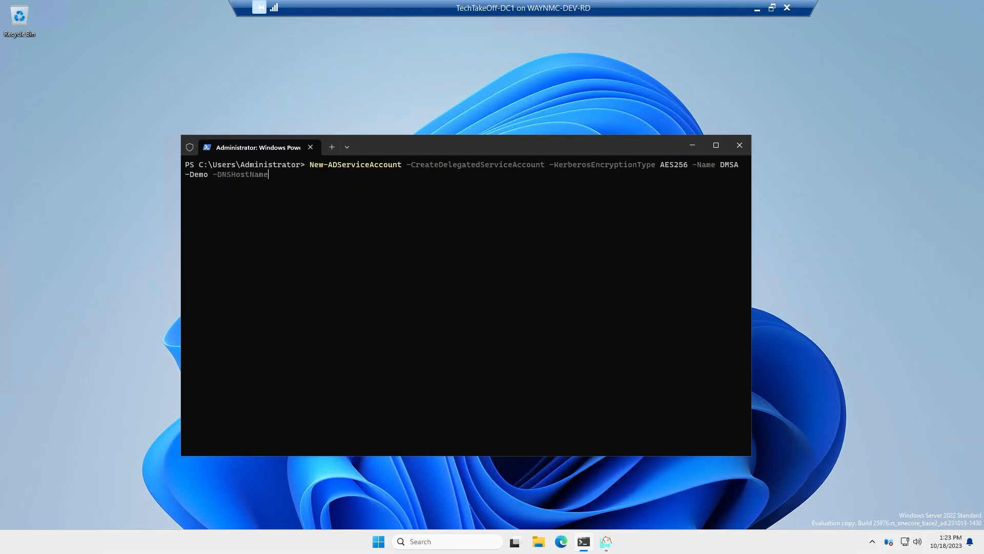
{"action": "type", "text": "DMSA"}
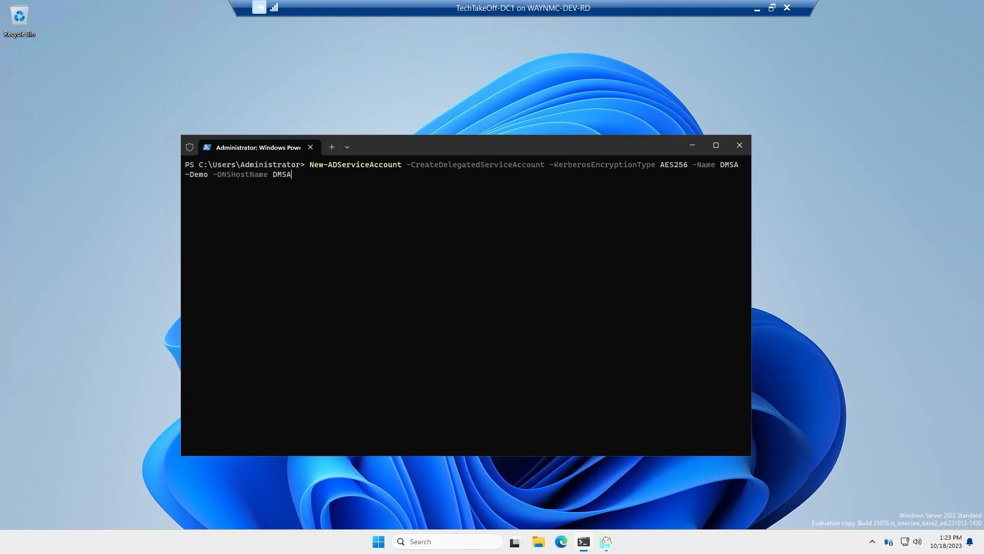
{"action": "type", "text": "-Demo"}
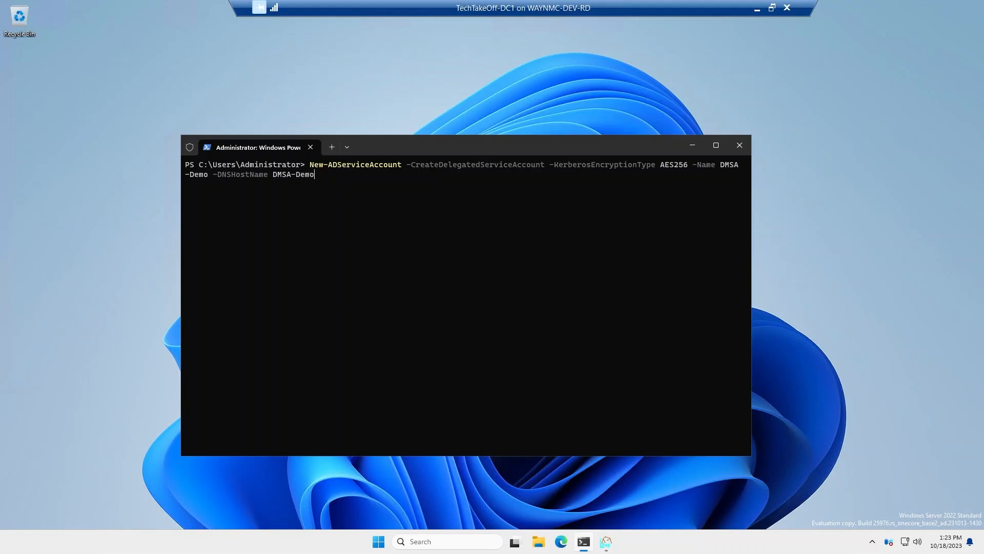
{"action": "type", "text": ".contoso.com"}
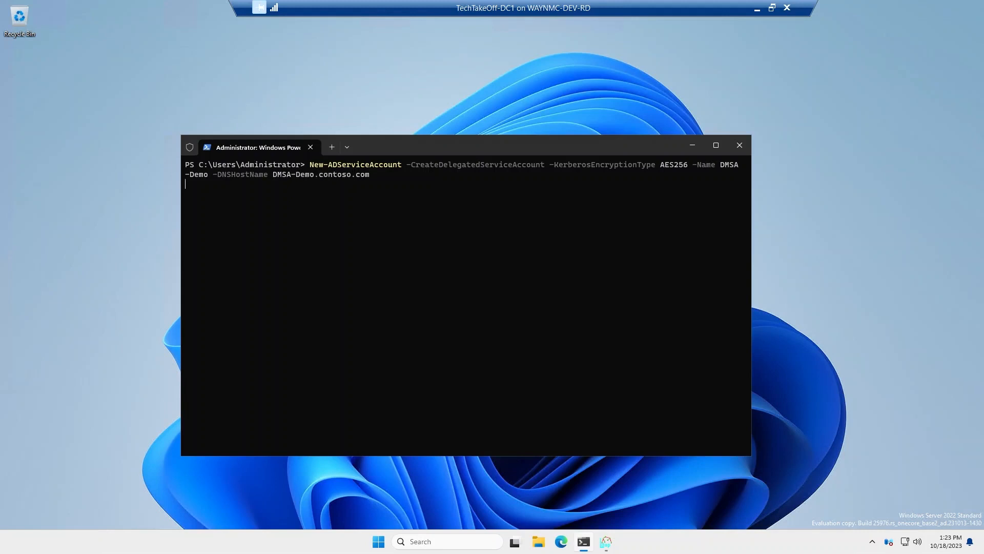
{"action": "key", "text": "Return"}
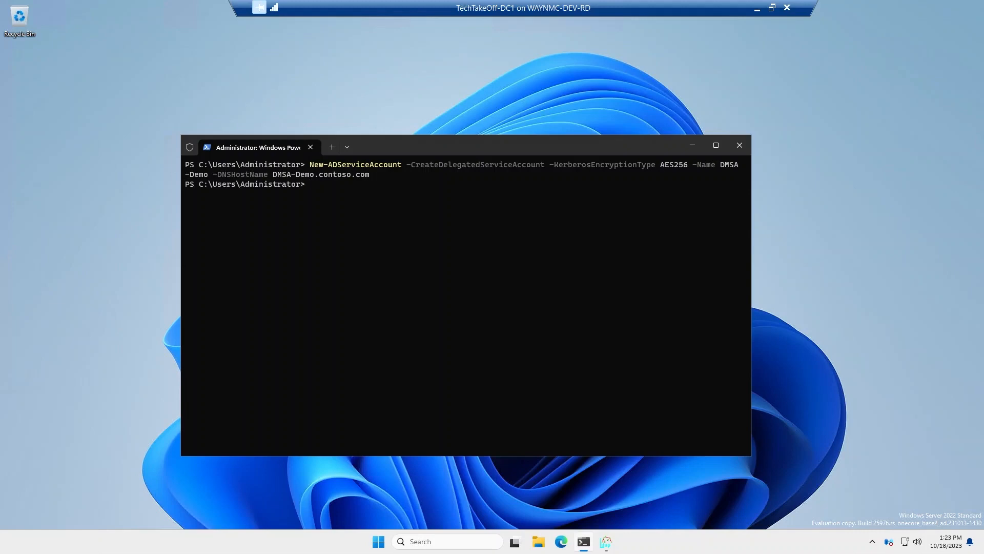
{"action": "mouse_move", "coordinate": [617, 508]}
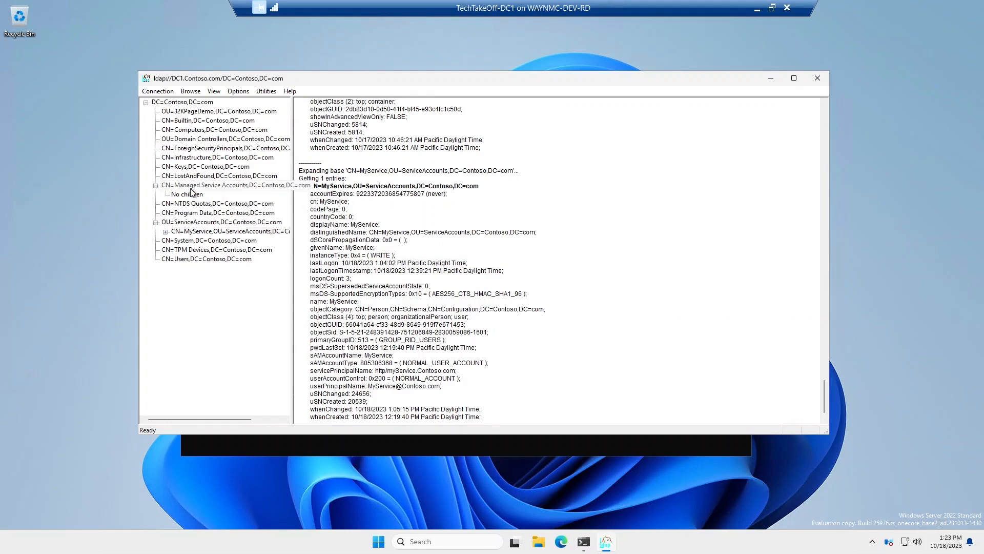
Inspect DMSA-Demo under Managed Service Accounts, then view CN=MyService's attributes in LDP.
{"action": "left_click", "coordinate": [232, 184]}
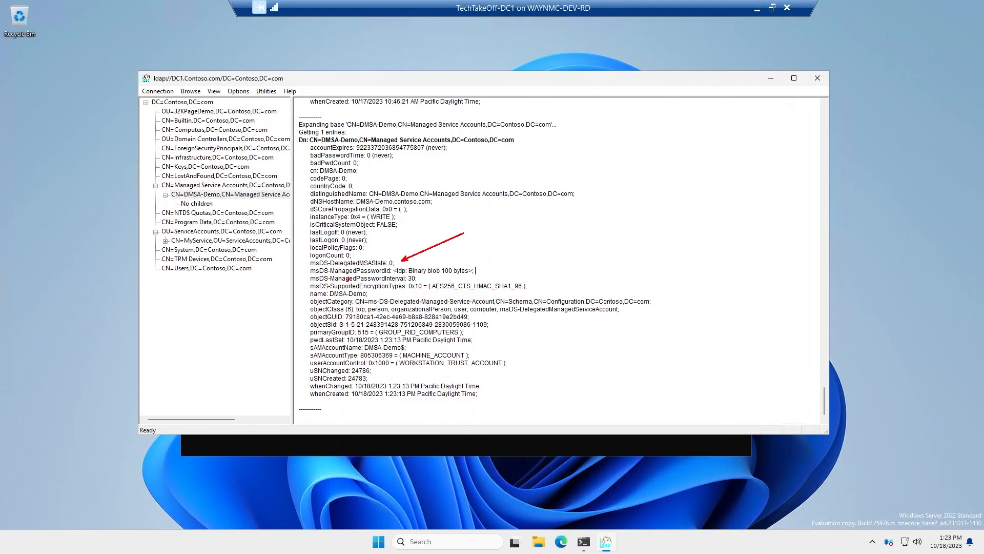
{"action": "mouse_move", "coordinate": [459, 279]}
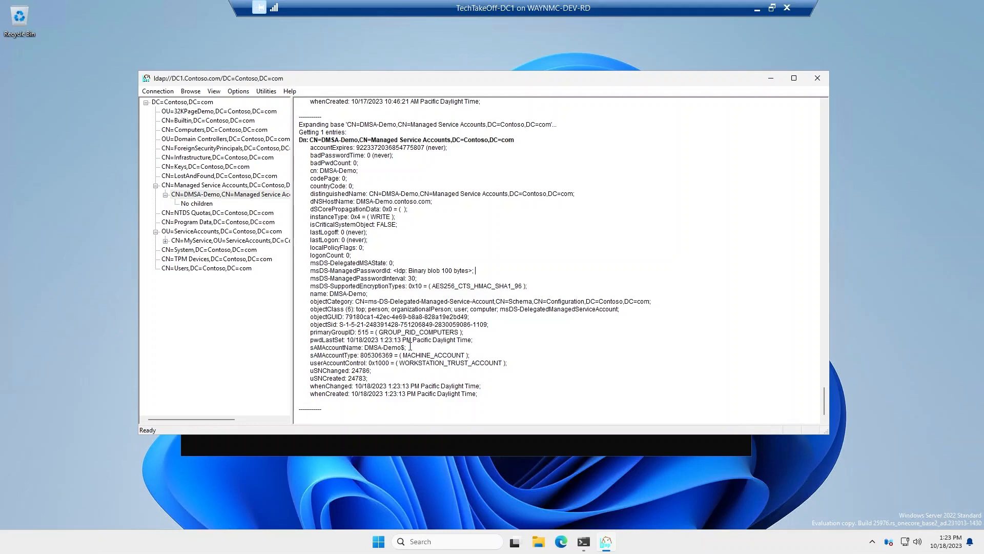
{"action": "mouse_move", "coordinate": [249, 87]}
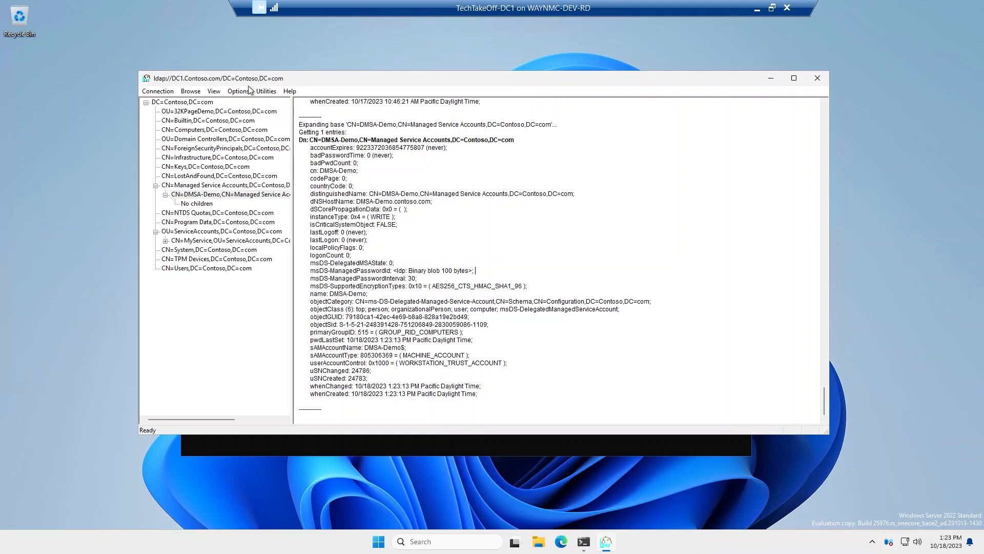
{"action": "left_click", "coordinate": [230, 240]}
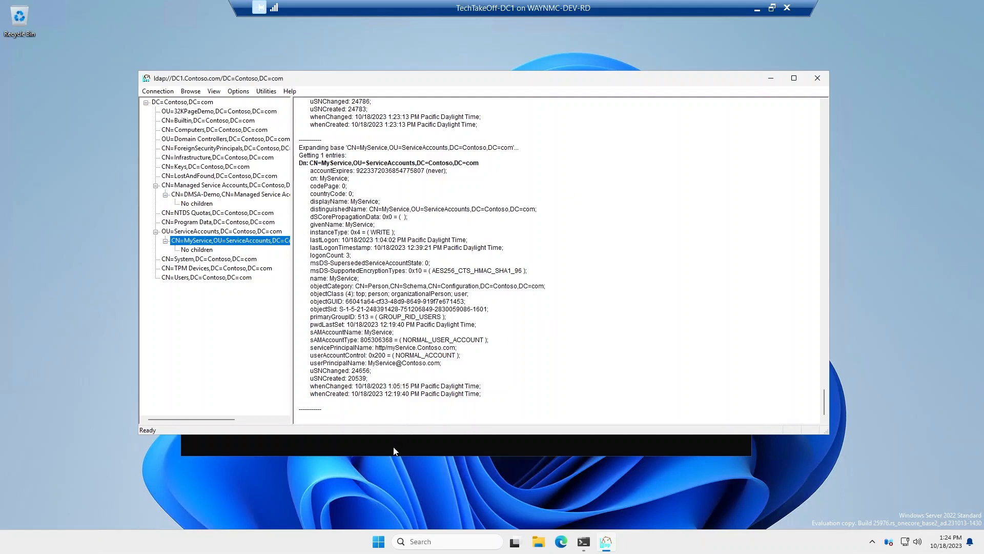
Type Start-ADServiceAccountMigration -Identity DMSA-Demo -SupersededAccount " in PowerShell without running it.
{"action": "left_click", "coordinate": [581, 541]}
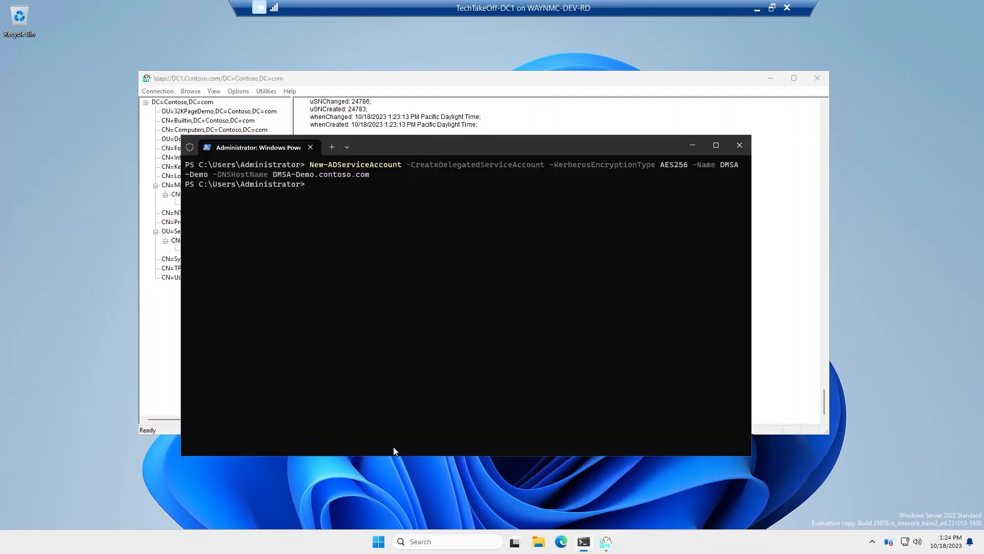
{"action": "type", "text": "Start-A"}
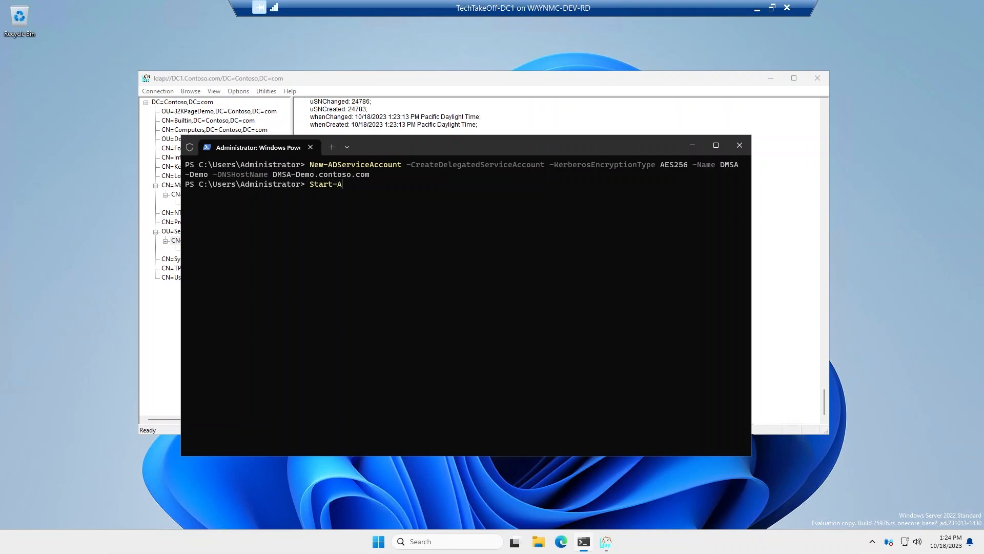
{"action": "type", "text": "DServiceAccountMigration -"}
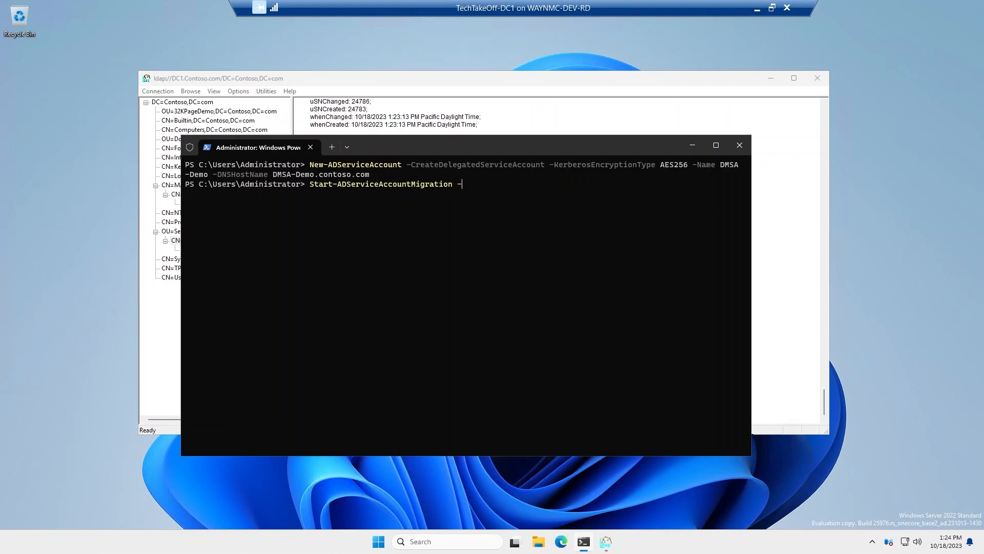
{"action": "type", "text": "Identity DMSA"}
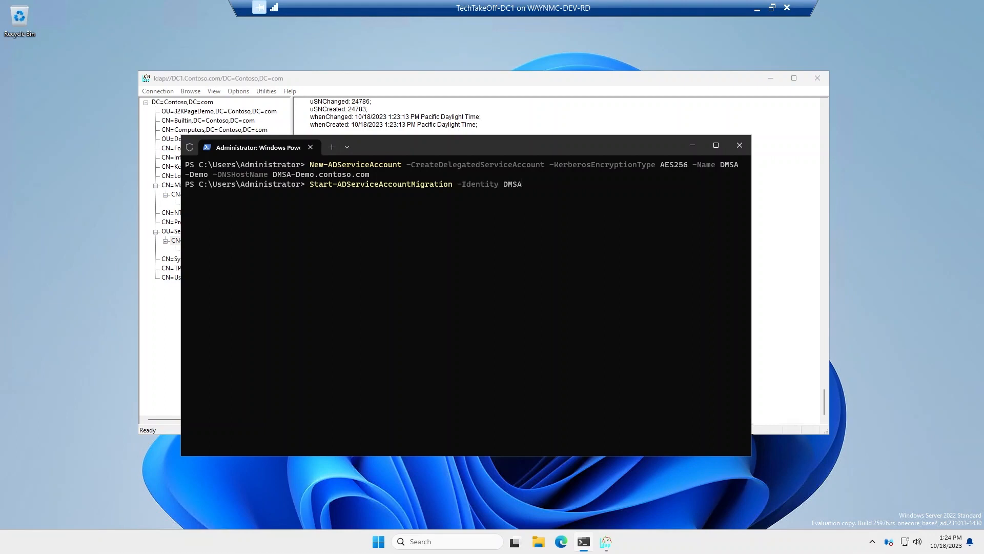
{"action": "type", "text": "-Demo -Sups"}
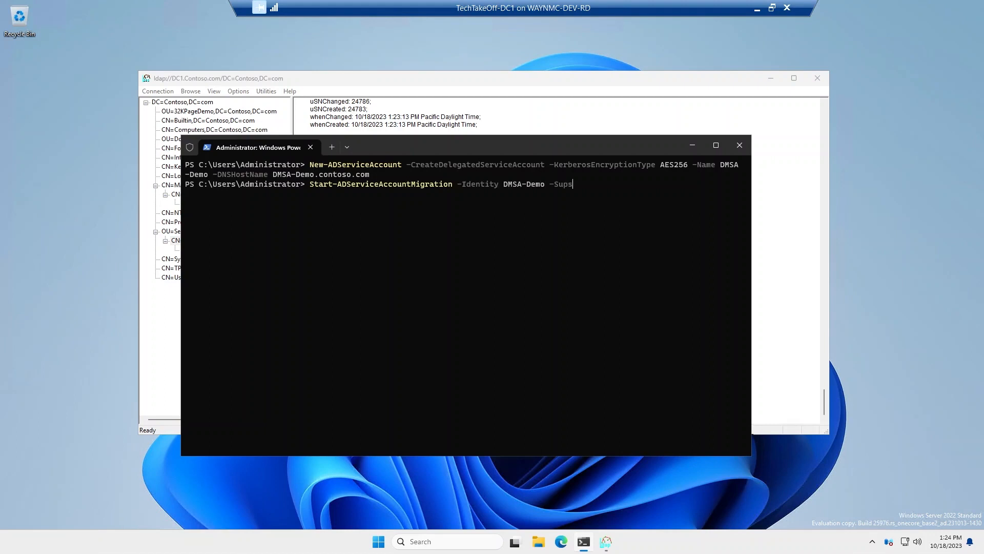
{"action": "type", "text": "ersededAccount"}
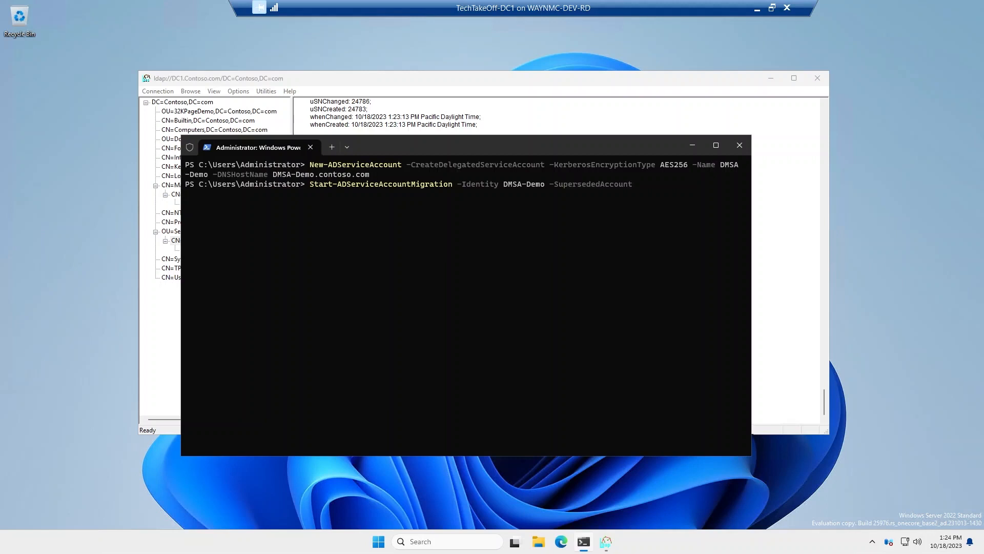
{"action": "type", "text": "\""}
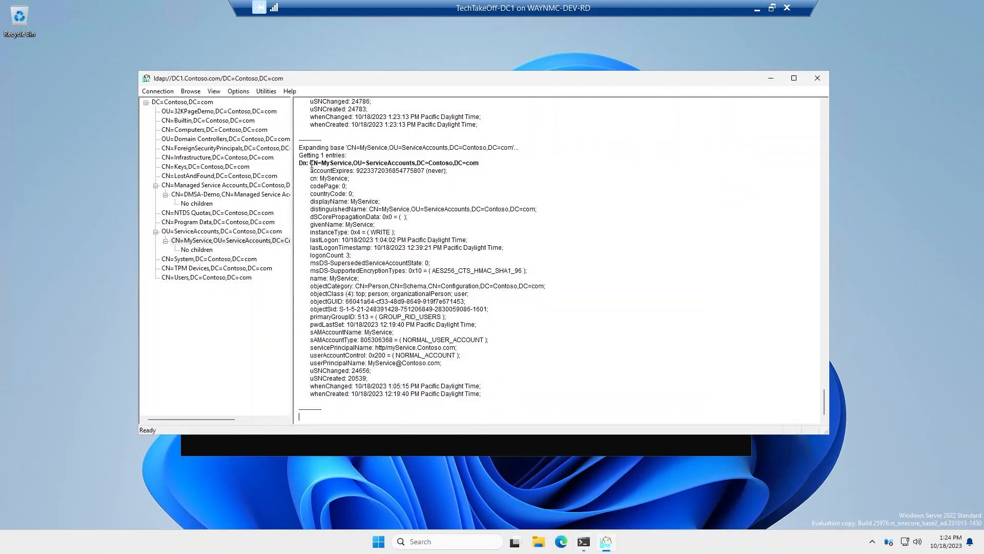
Run the migration with superseded account CN=MyService,OU=ServiceAccounts,DC=Contoso,DC=com.
{"action": "double_click", "coordinate": [393, 162]}
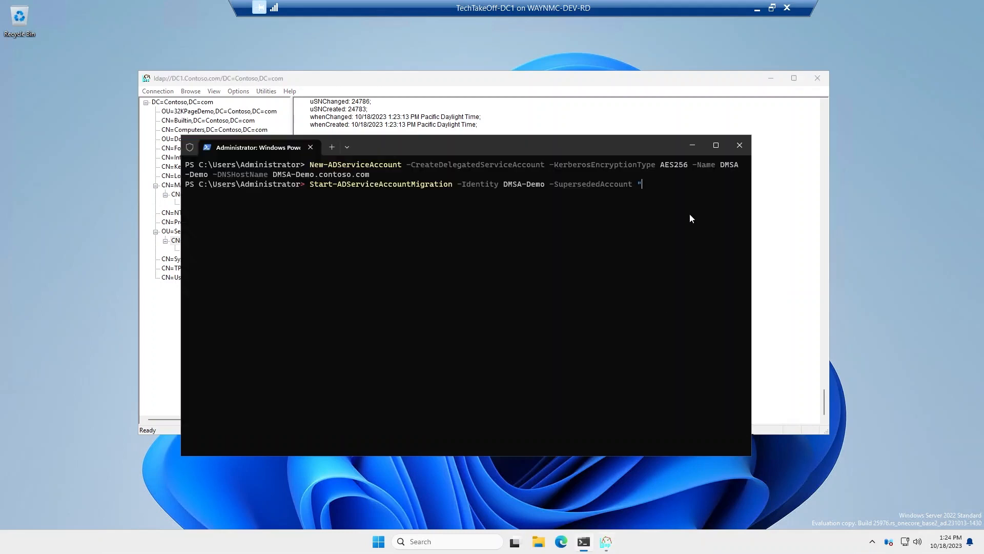
{"action": "type", "text": "CN=MyService,OU=ServiceAccounts,DC=Contoso,DC=com\""}
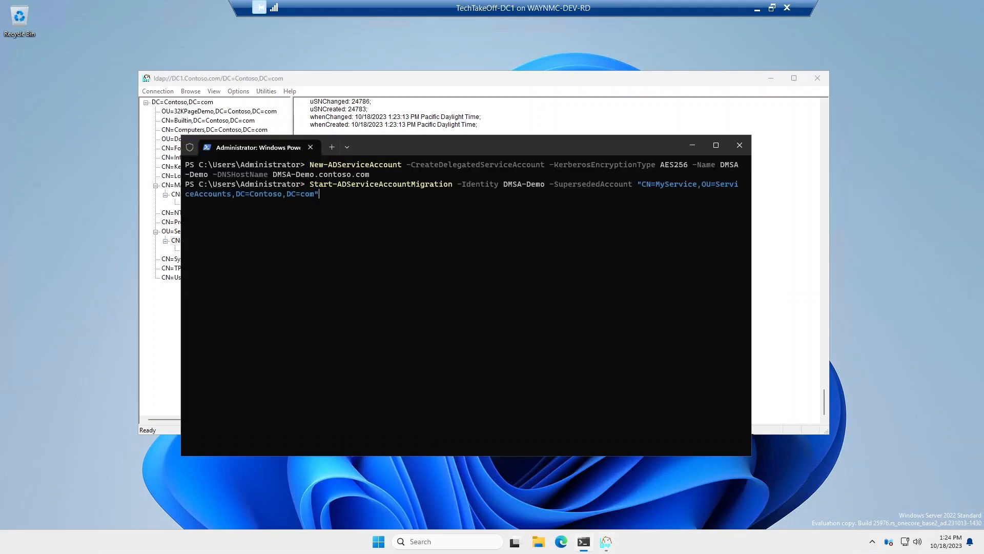
{"action": "key", "text": "Return"}
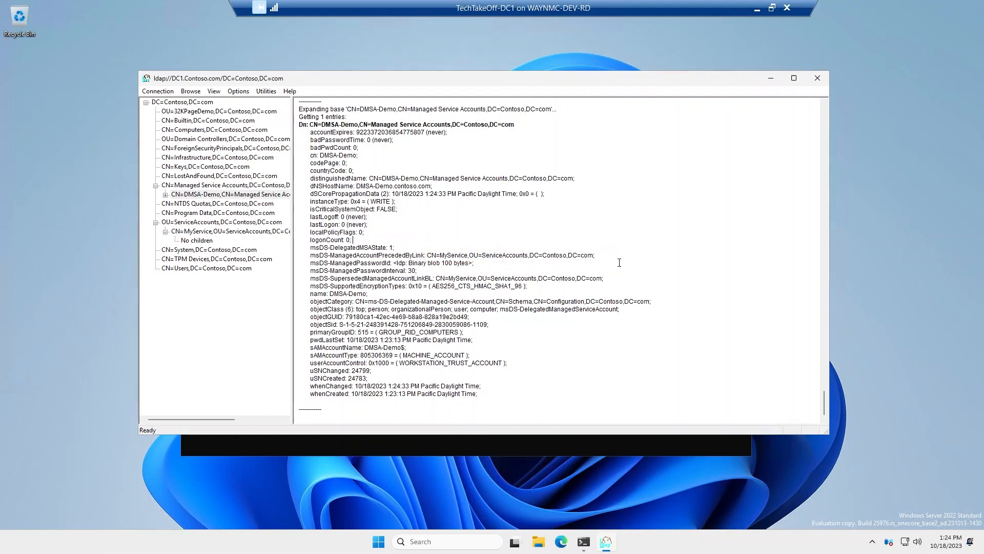
Refresh MyService's LDP attributes showing its superseded link to DMSA-Demo, then return to PowerShell.
{"action": "left_click", "coordinate": [167, 231]}
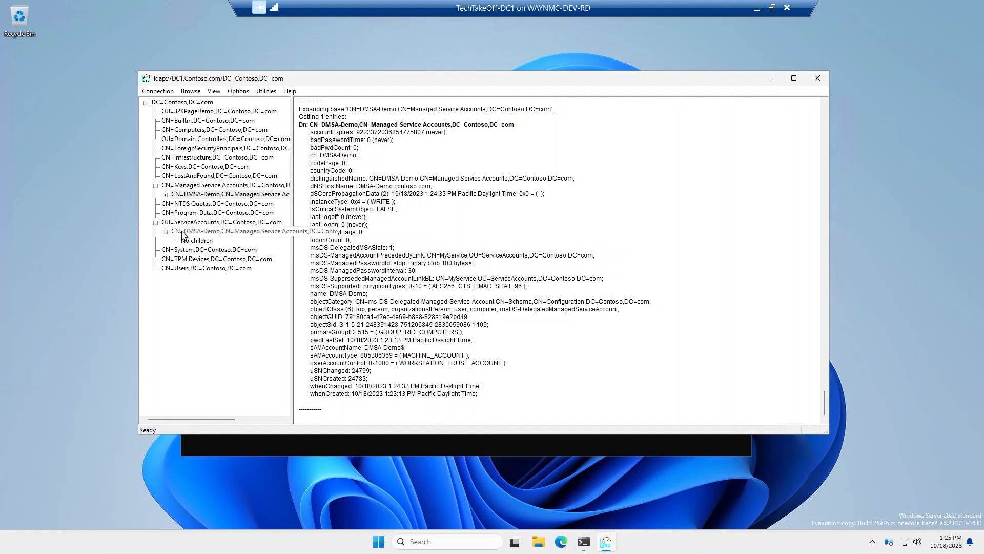
{"action": "left_click", "coordinate": [230, 231]}
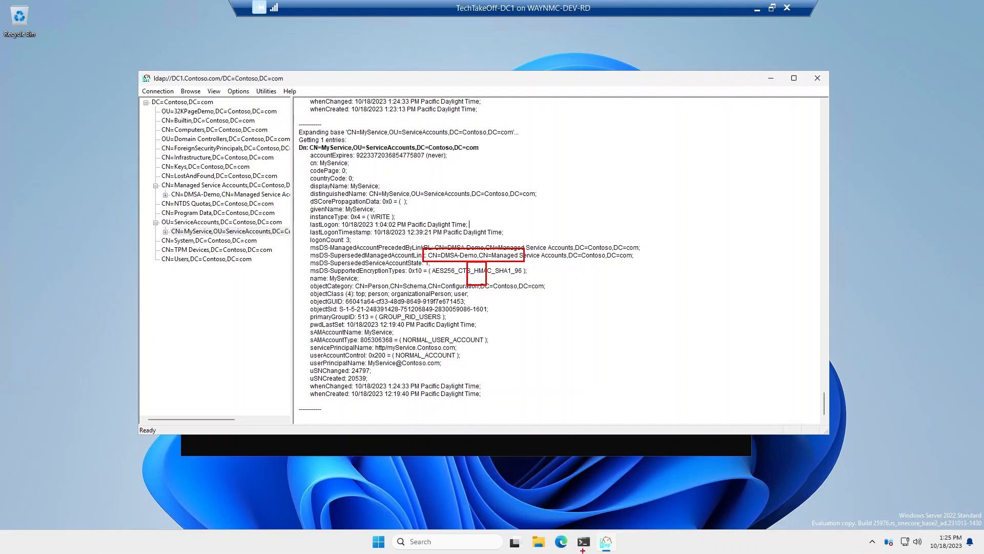
{"action": "left_click", "coordinate": [582, 541]}
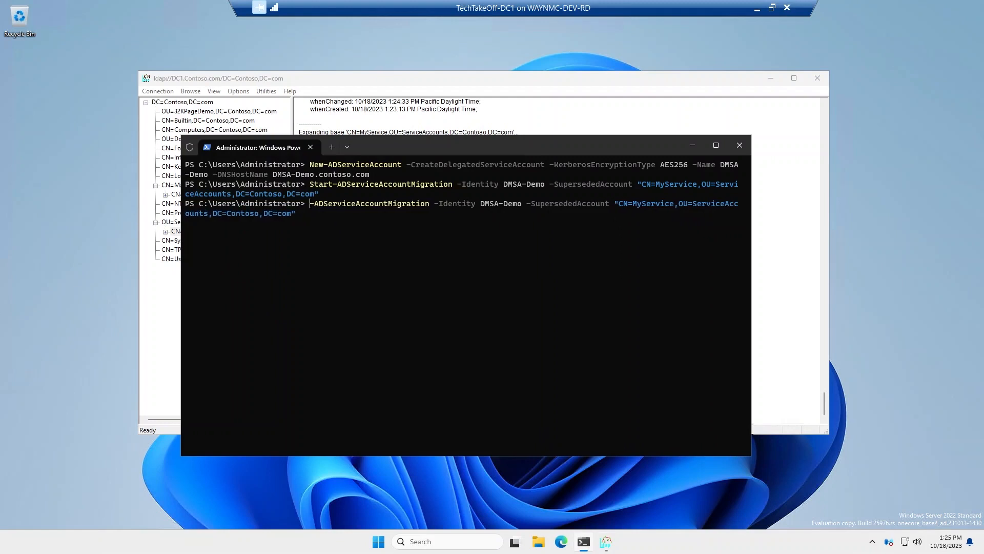
Run Undo-ADServiceAccountMigration for DMSA-Demo, then rerun Start-ADServiceAccountMigration.
{"action": "type", "text": "Undo"}
{"action": "key", "text": "Return"}
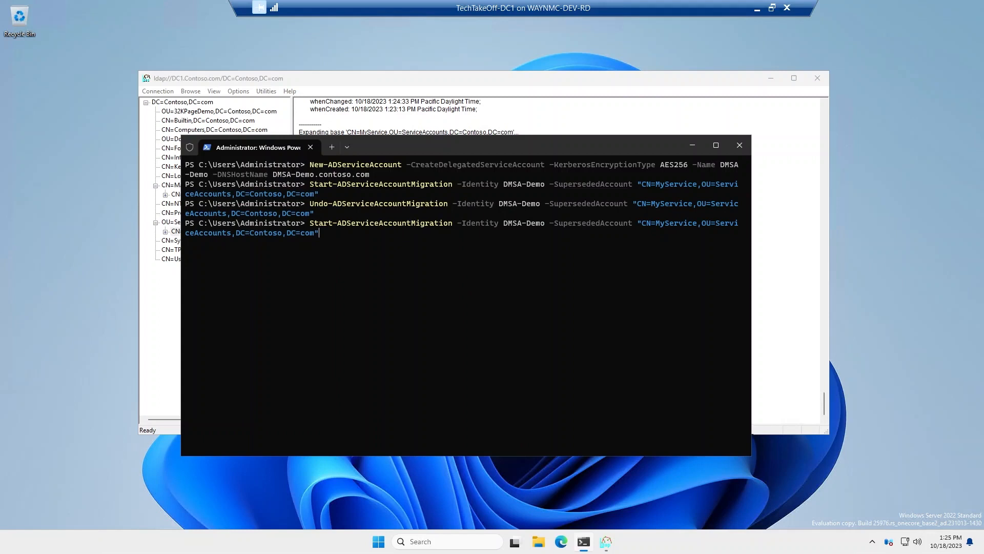
{"action": "key", "text": "Return"}
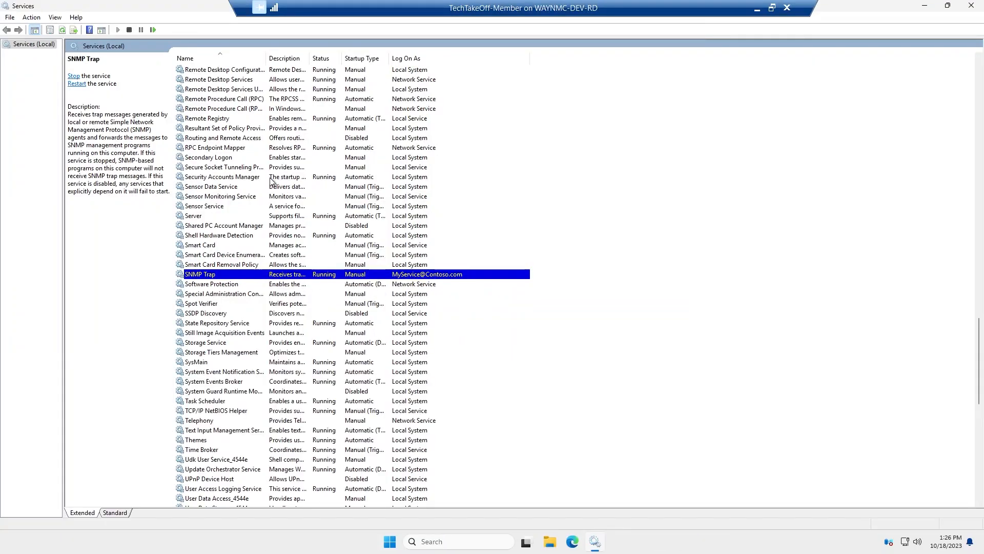
{"action": "mouse_move", "coordinate": [119, 42]}
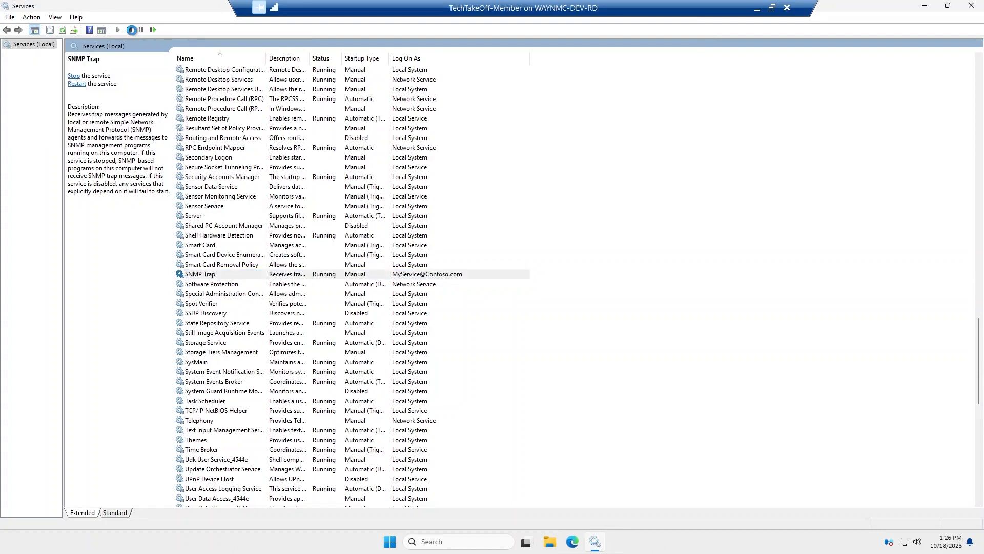
Restart the SNMP Trap service from the Services toolbar.
{"action": "left_click", "coordinate": [118, 30]}
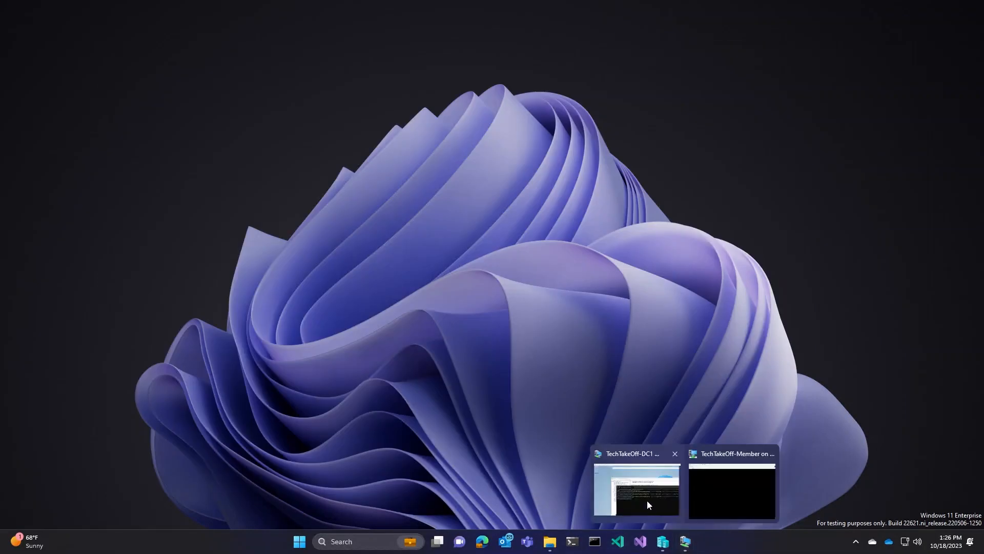
Query DMSA-Demo with Get-ADServiceAccount for its PrincipalsAllowedToRetrieveManagedPassword property.
{"action": "left_click", "coordinate": [636, 489]}
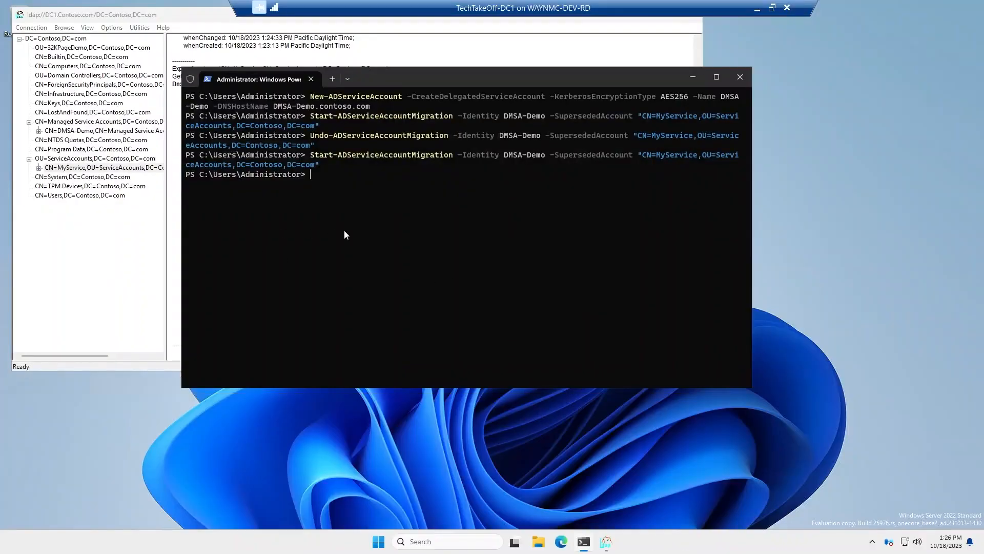
{"action": "type", "text": "Get-Ad"}
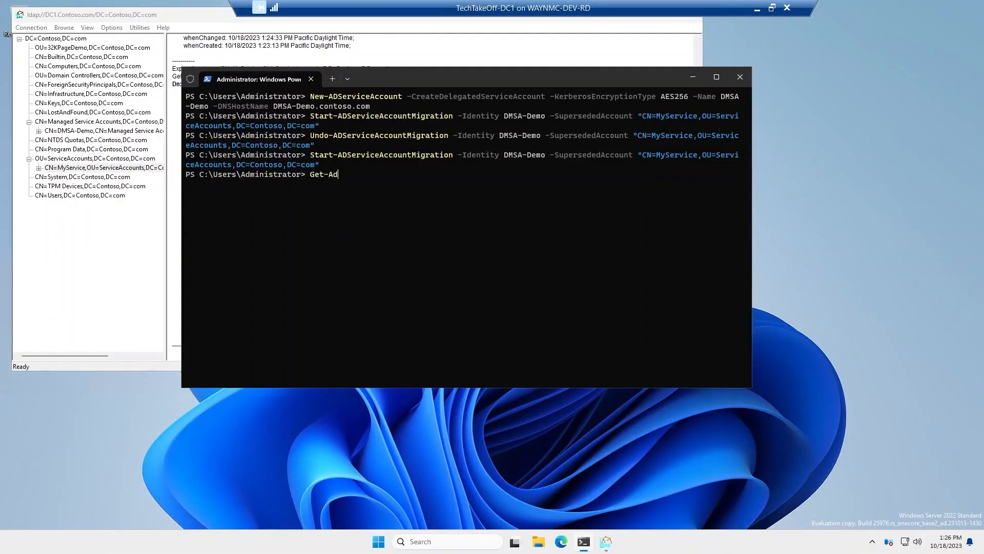
{"action": "type", "text": "ServiceAccount"}
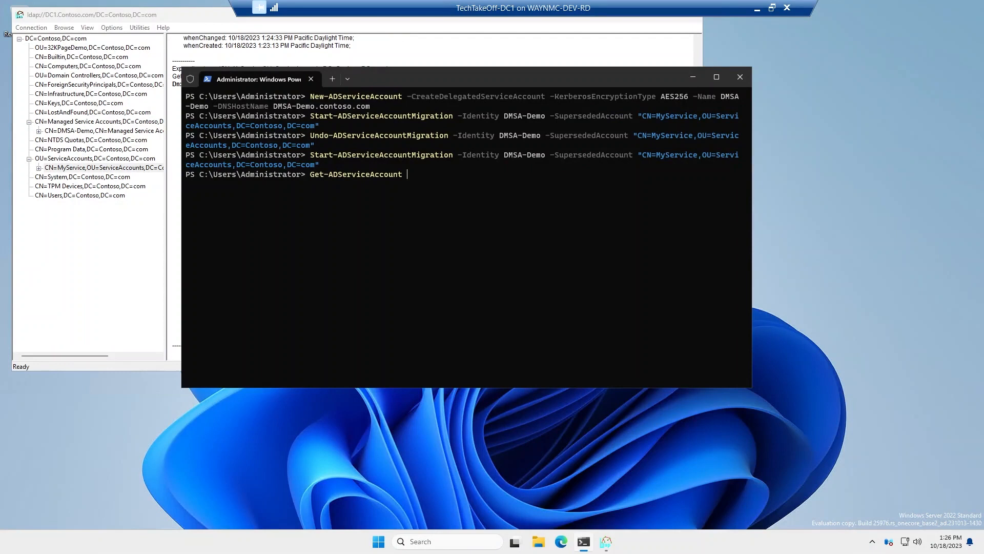
{"action": "type", "text": "-Identity"}
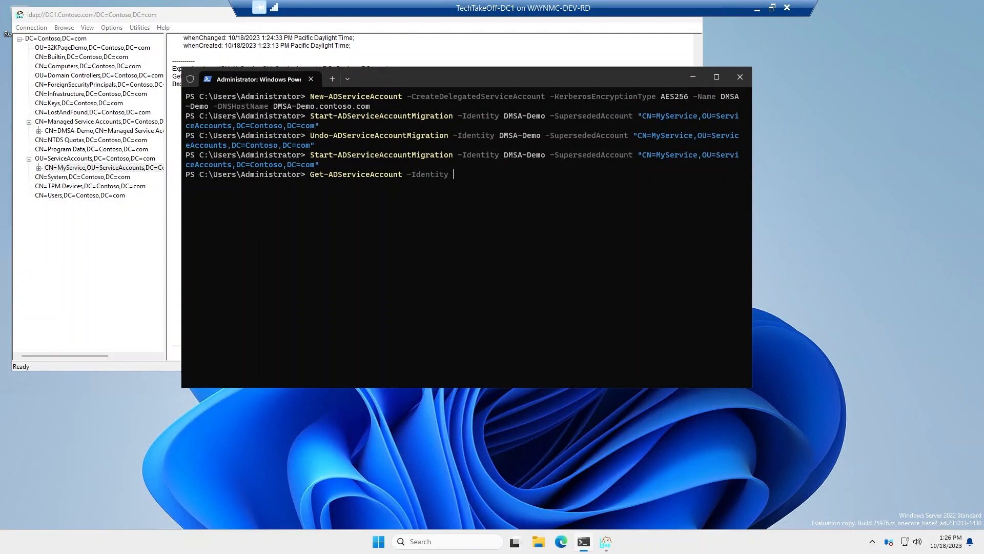
{"action": "type", "text": "DMSA-Demo"}
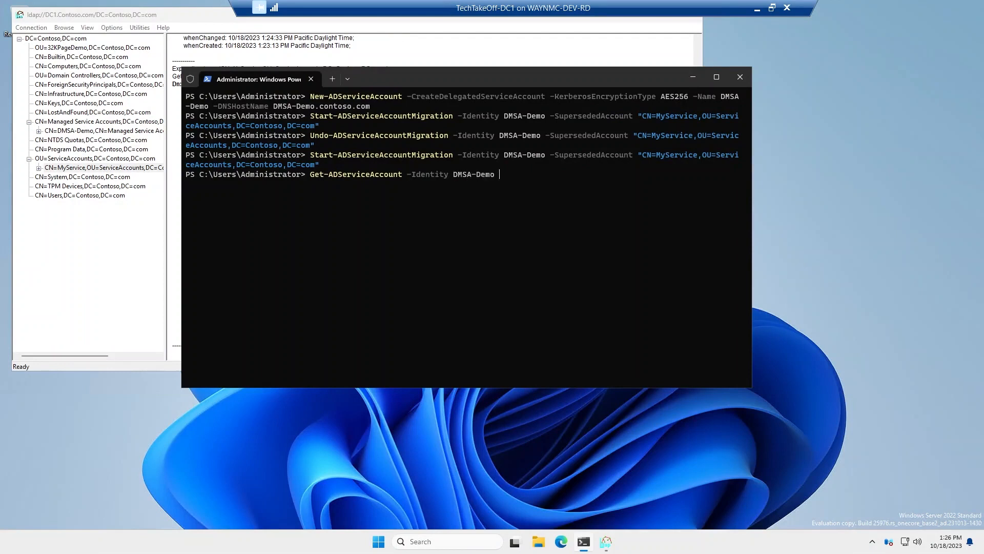
{"action": "type", "text": "-Properties"}
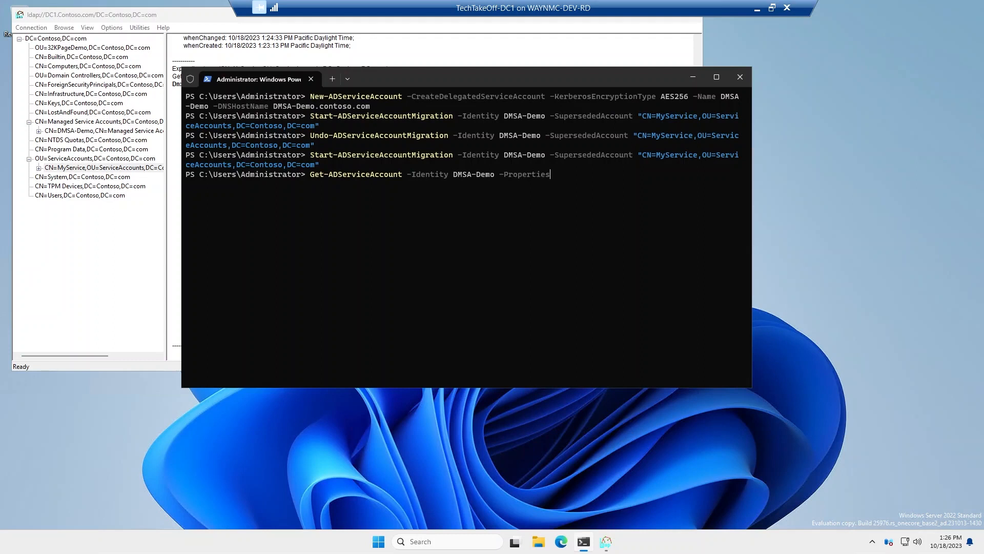
{"action": "type", "text": "Princia"}
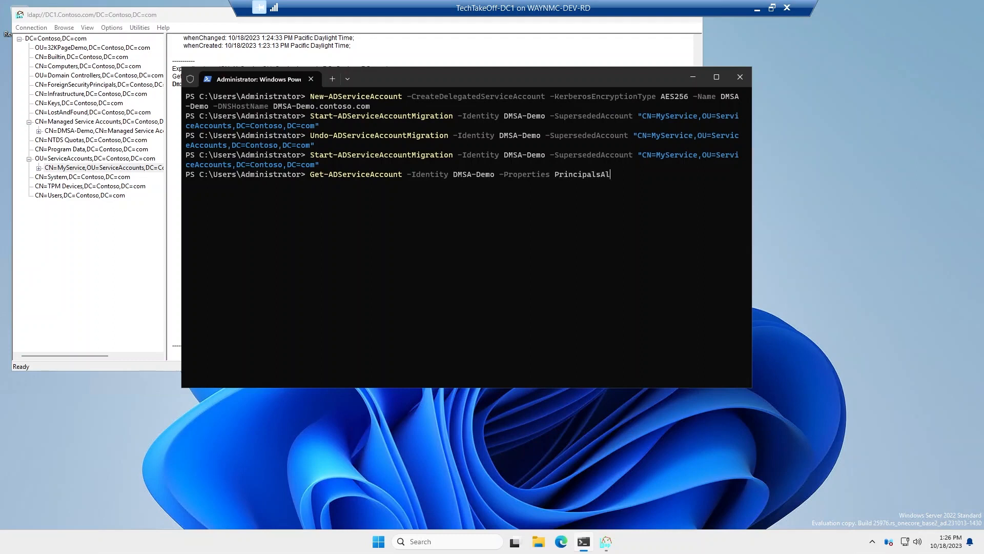
{"action": "type", "text": "lowedToRe"}
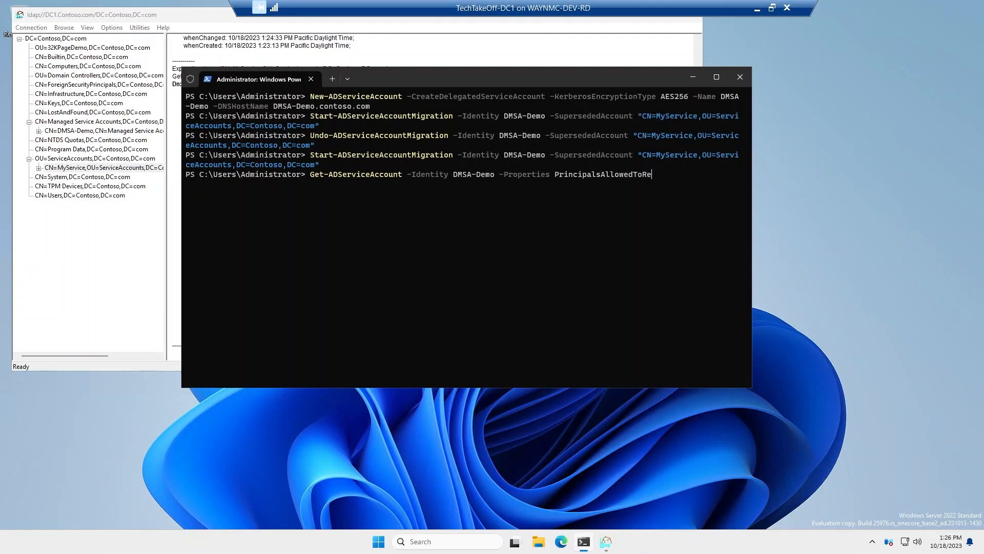
{"action": "type", "text": "trieveManagedPassword"}
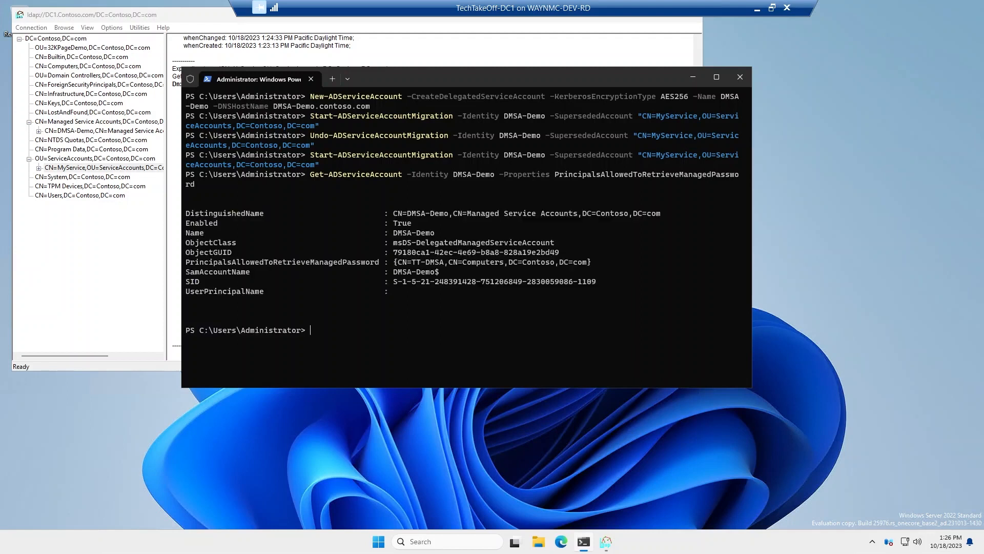
{"action": "mouse_move", "coordinate": [357, 263]}
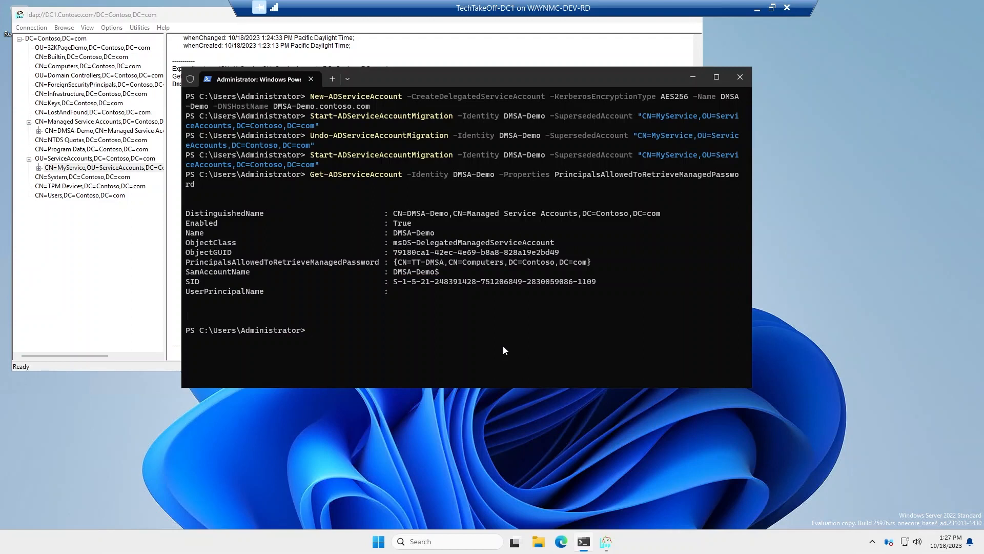
Run Complete-ADServiceAccountMigration for DMSA-Demo superseding CN=MyService.
{"action": "type", "text": "Start-ADServiceAccountMigration -Identity DMSA-Demo -SupersededAccount \"CN=MyService,OU=ServiceAccounts,DC=Contoso,DC=com\""}
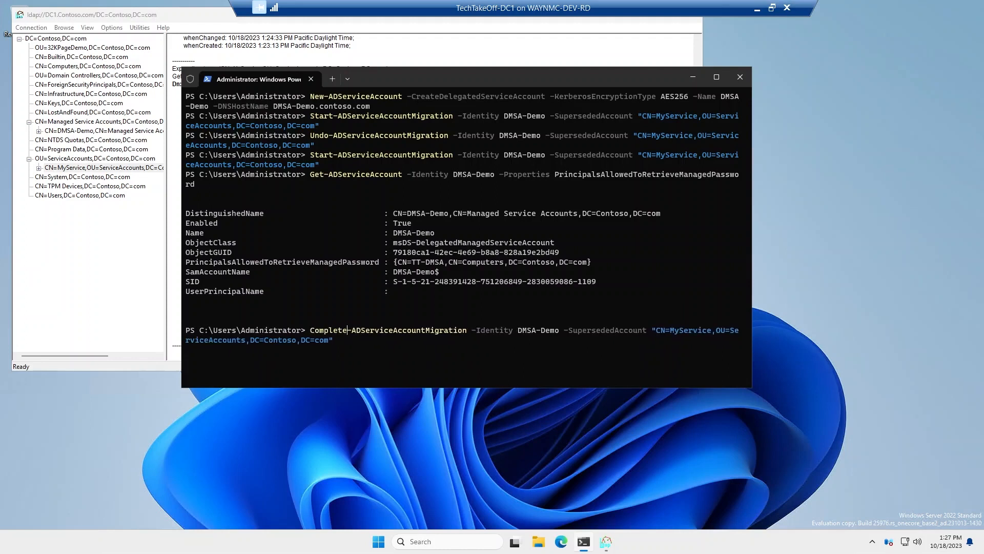
{"action": "key", "text": "Return"}
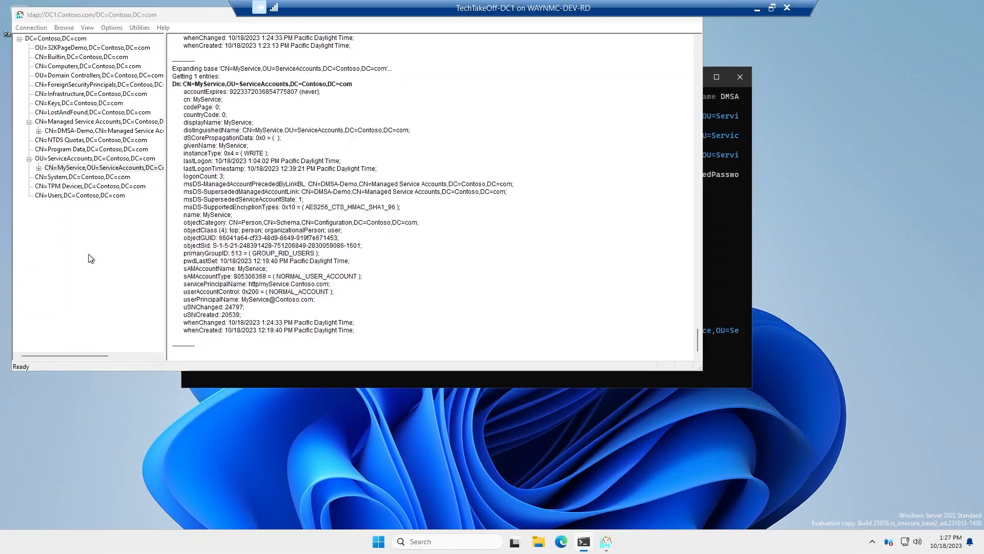
Refresh MyService (disabled, superseded state 2) and DMSA-Demo (delegated state 2) in LDP.
{"action": "left_click", "coordinate": [97, 168]}
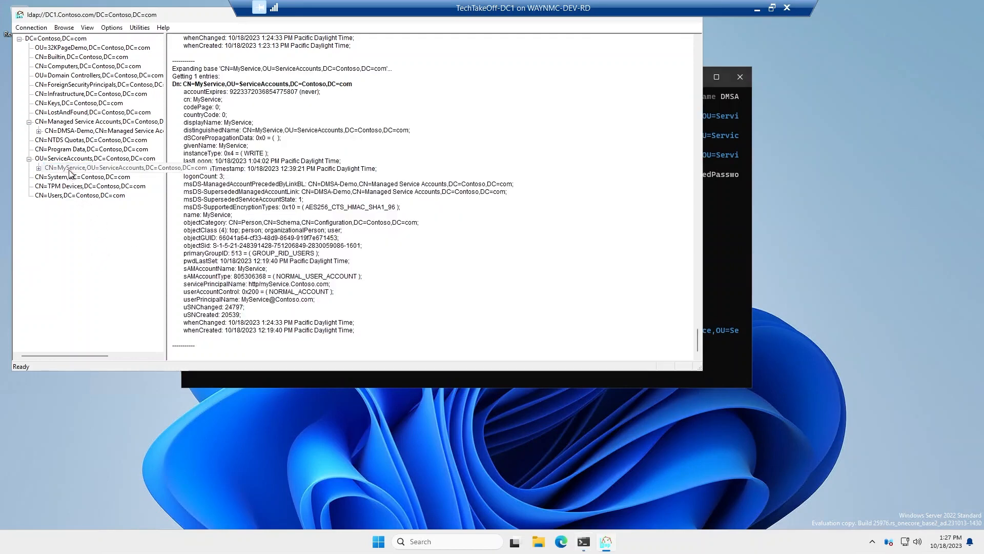
{"action": "left_click", "coordinate": [105, 168]}
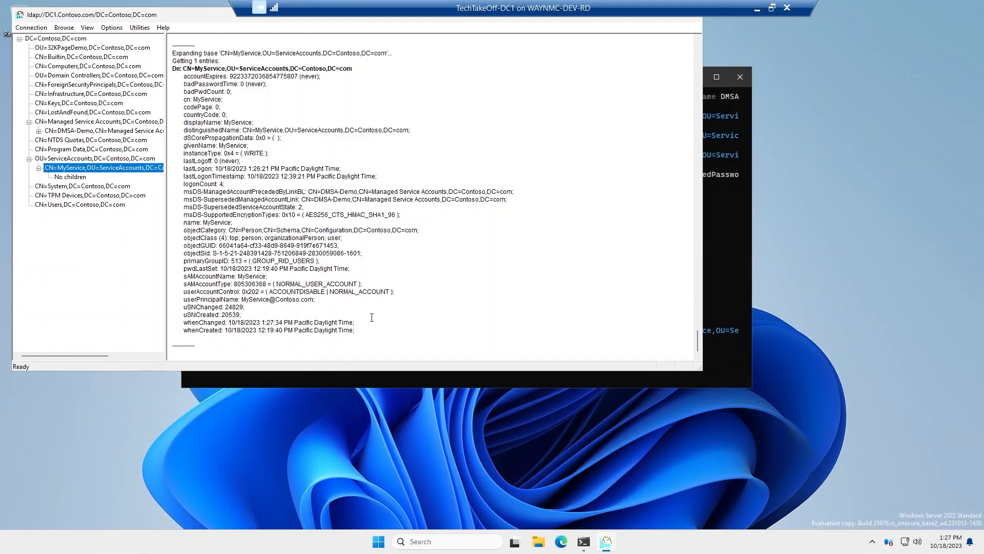
{"action": "mouse_move", "coordinate": [318, 304]}
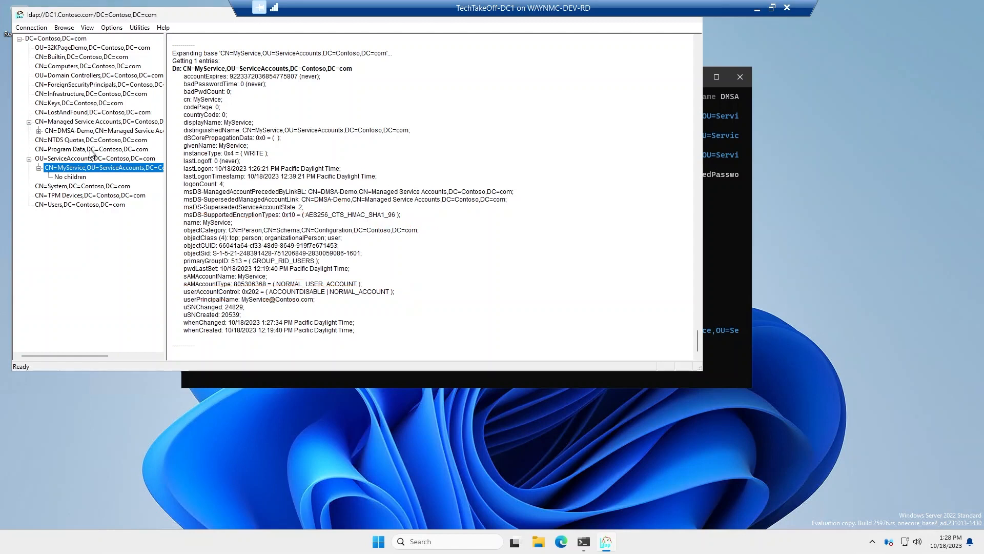
{"action": "left_click", "coordinate": [104, 130]}
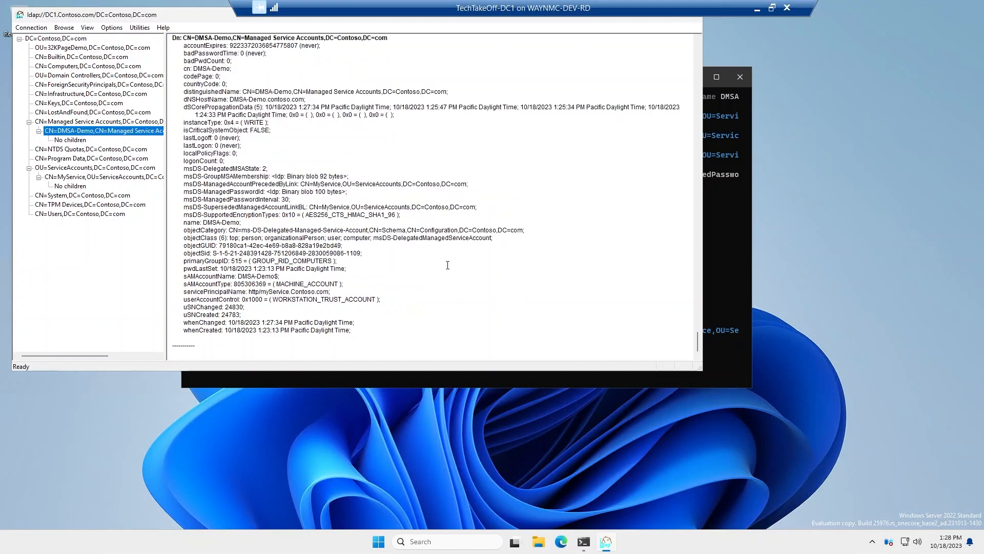
{"action": "mouse_move", "coordinate": [429, 261]}
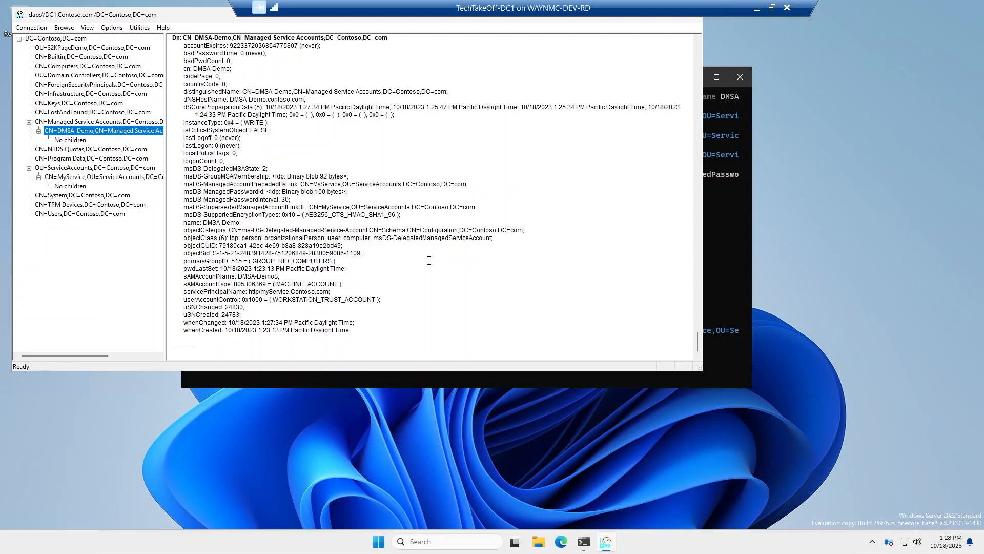
{"action": "mouse_move", "coordinate": [414, 277]}
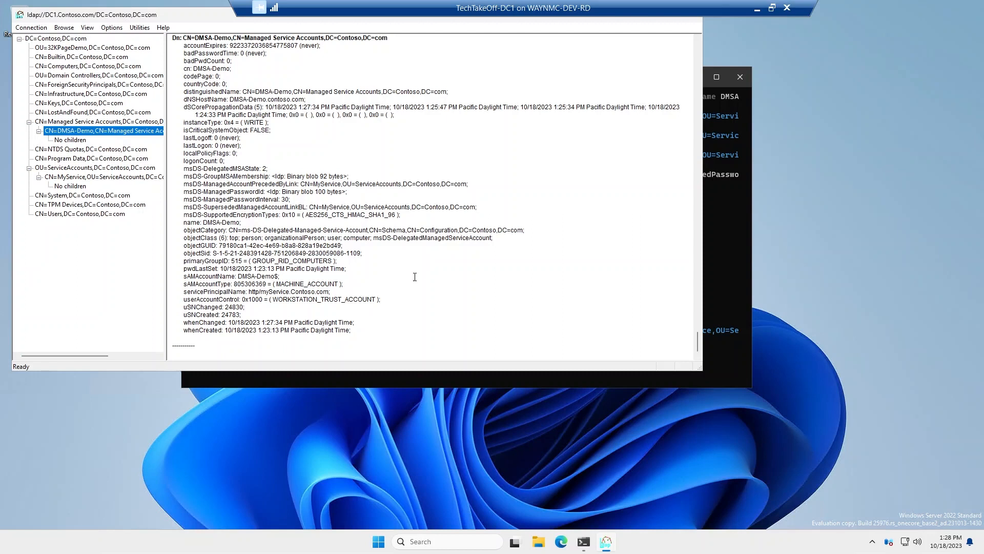